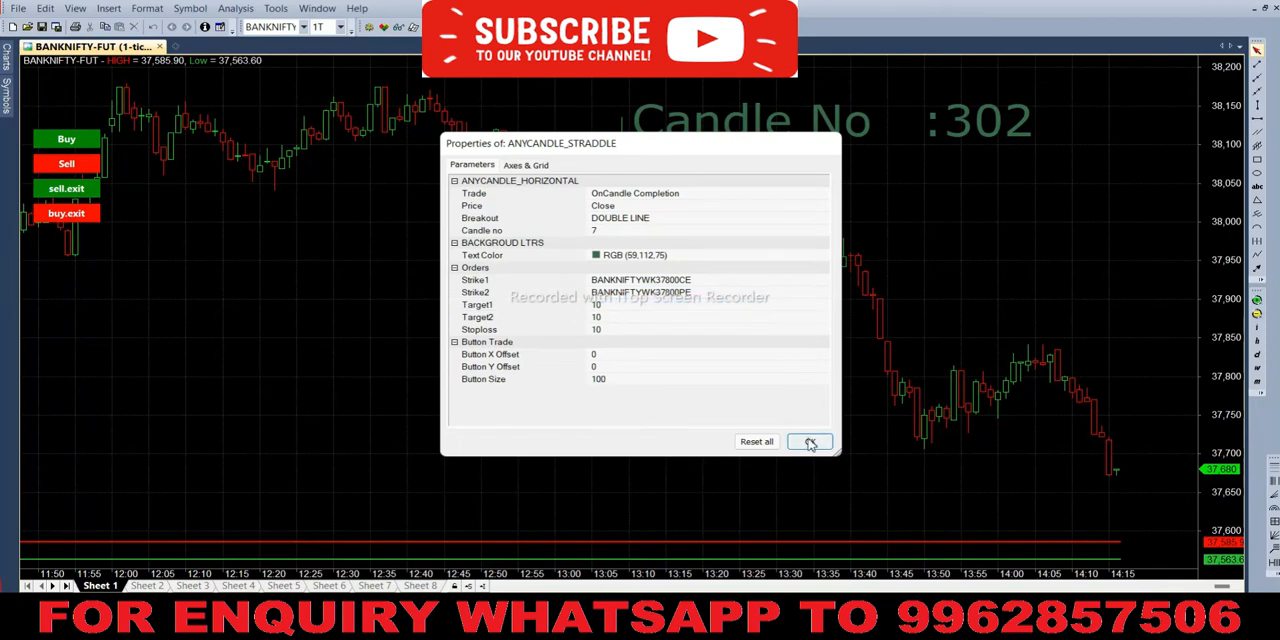
Close ANYCANDLE_STRADDLE, then set the ULTIMATE_STRADDLE strikes to BANKNIFTYWK37700 CE and PE
{"action": "left_click", "coordinate": [808, 442]}
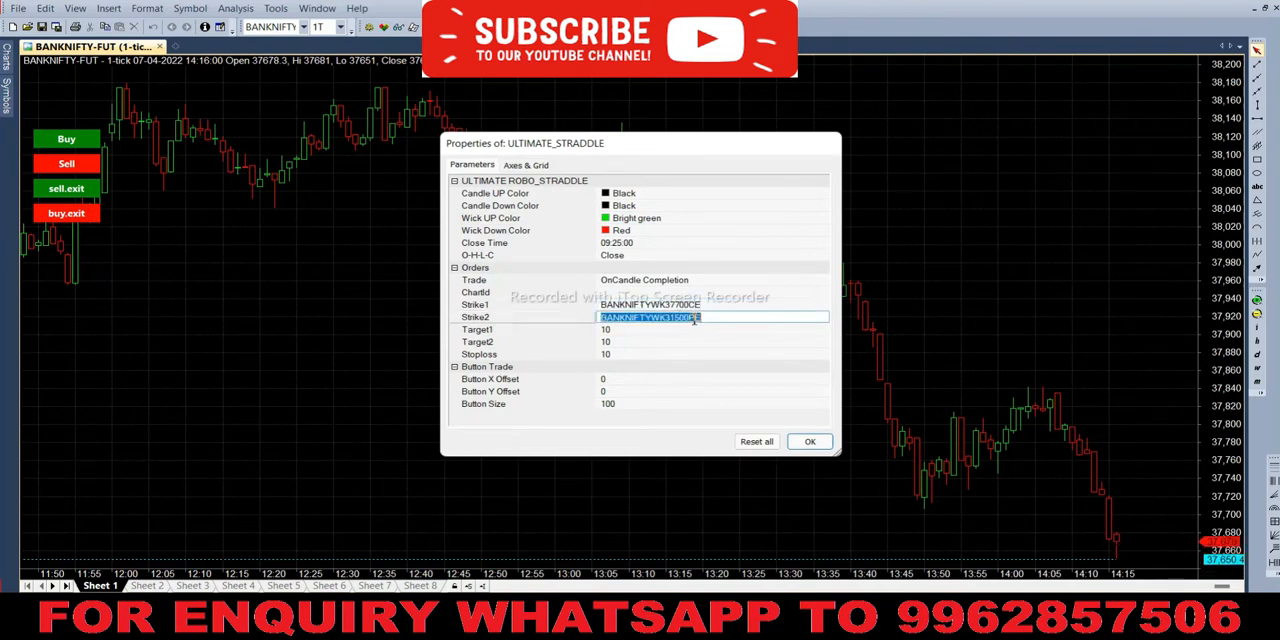
{"action": "type", "text": "BANKNIFTYWK37700"}
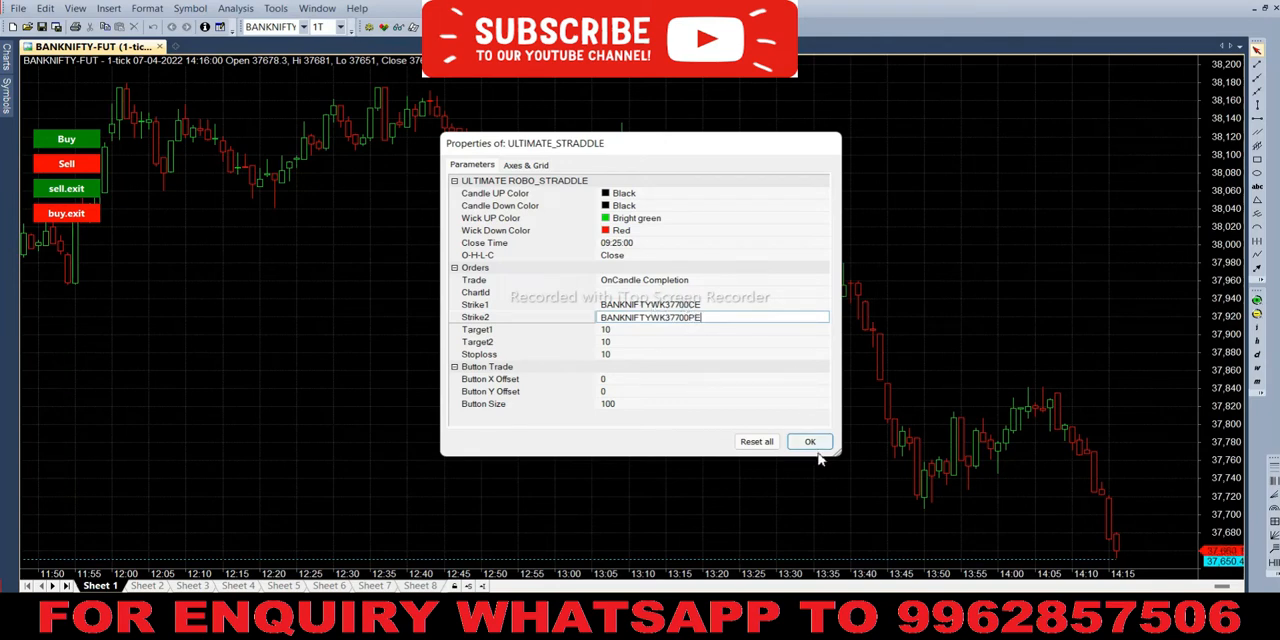
{"action": "left_click", "coordinate": [809, 441]}
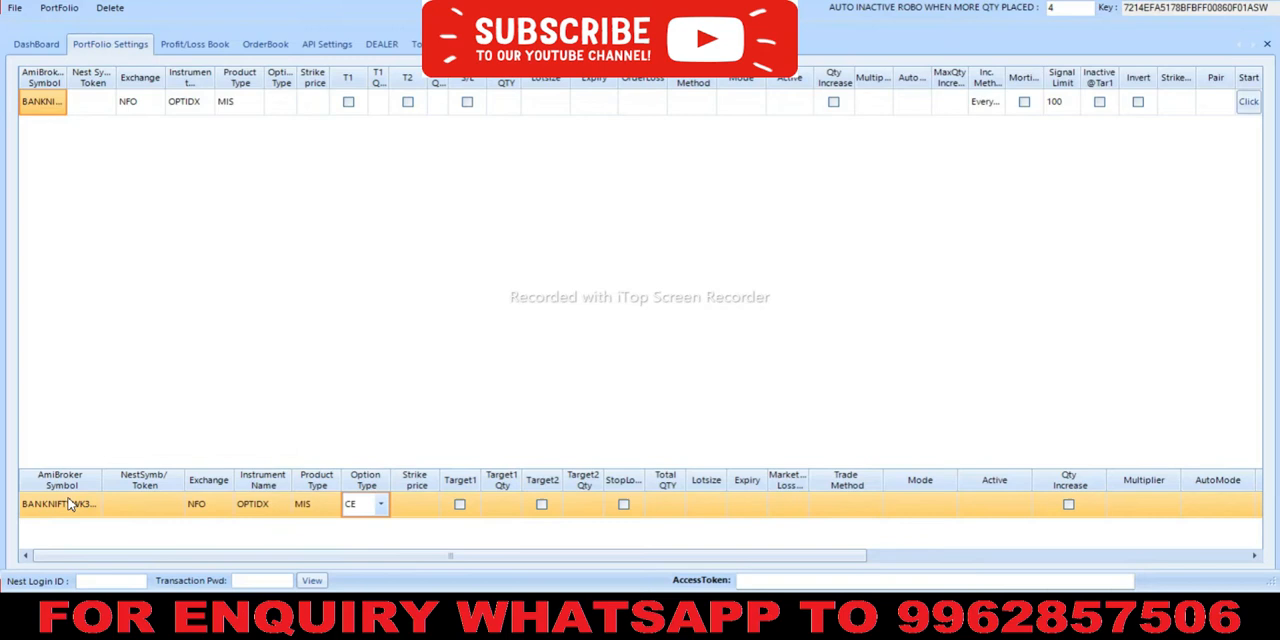
Fill the CE portfolio row: strike 37700, quantity 100, Buy Only, AliceBlue, signal limit 100
{"action": "type", "text": "3770"}
{"action": "type", "text": "1"}
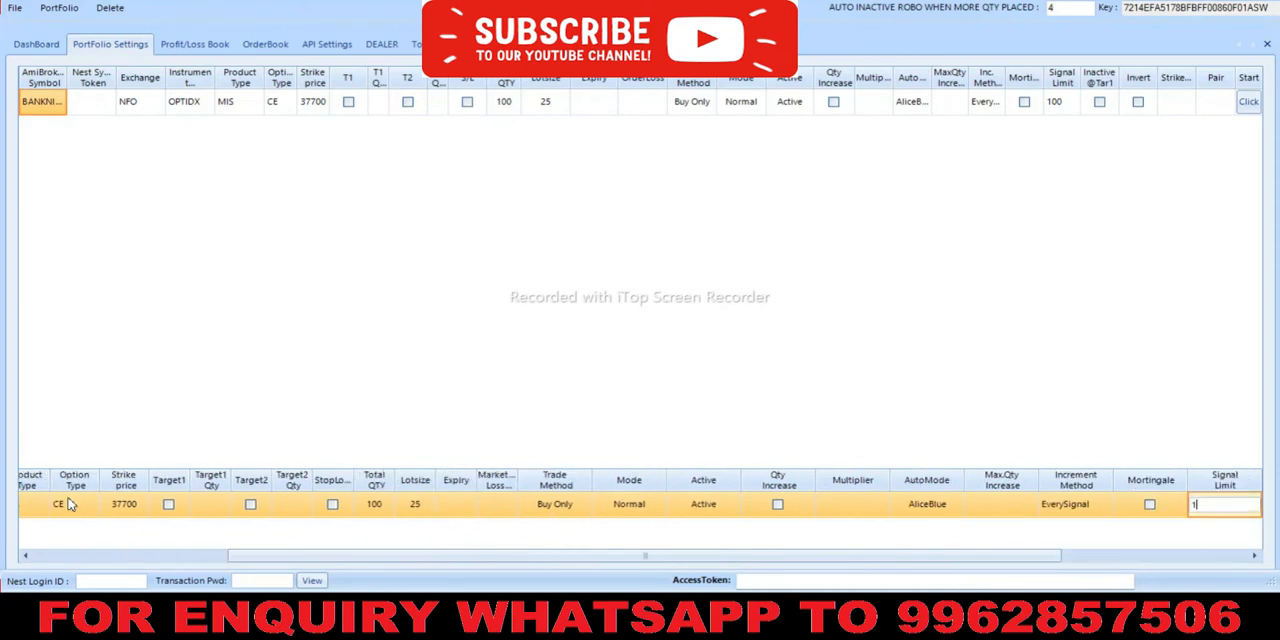
{"action": "type", "text": "00"}
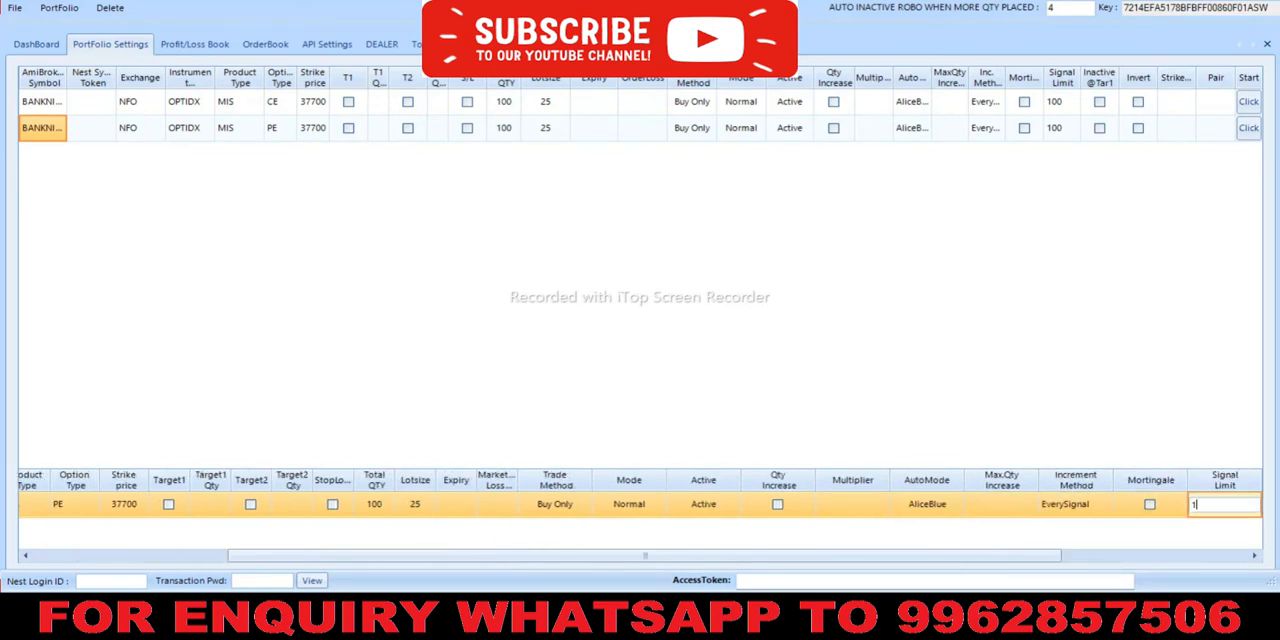
Add the PE row with signal limit 100 and enable max-profit square-off at 50000
{"action": "type", "text": "00"}
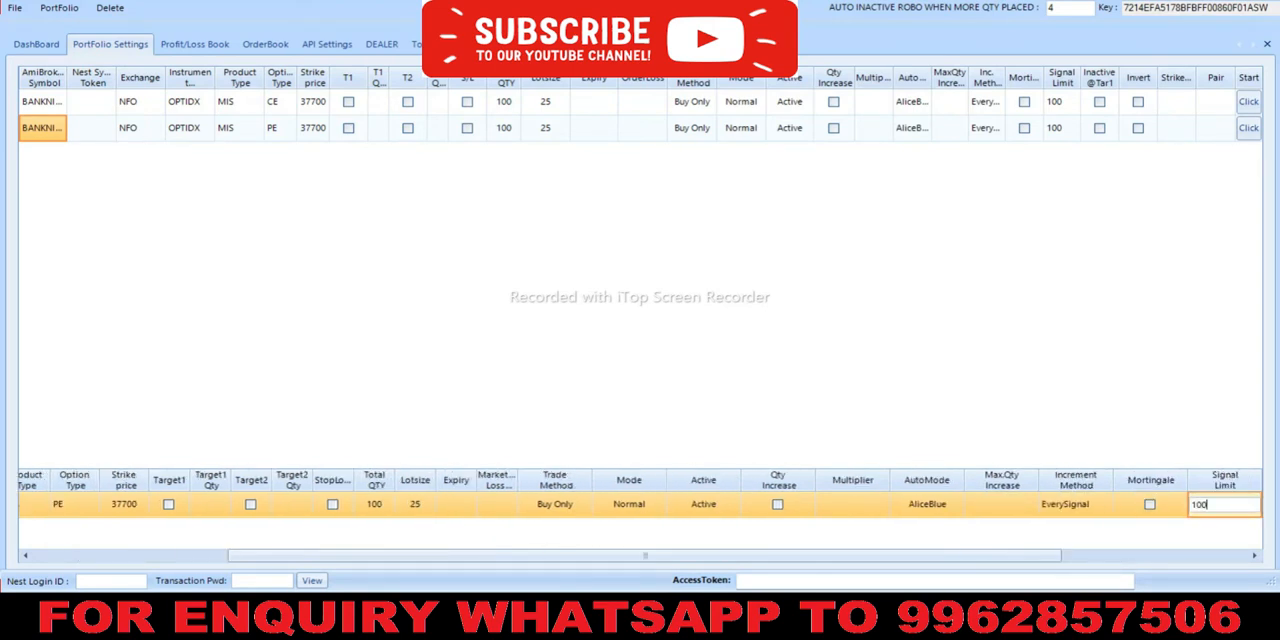
{"action": "left_click", "coordinate": [36, 43]}
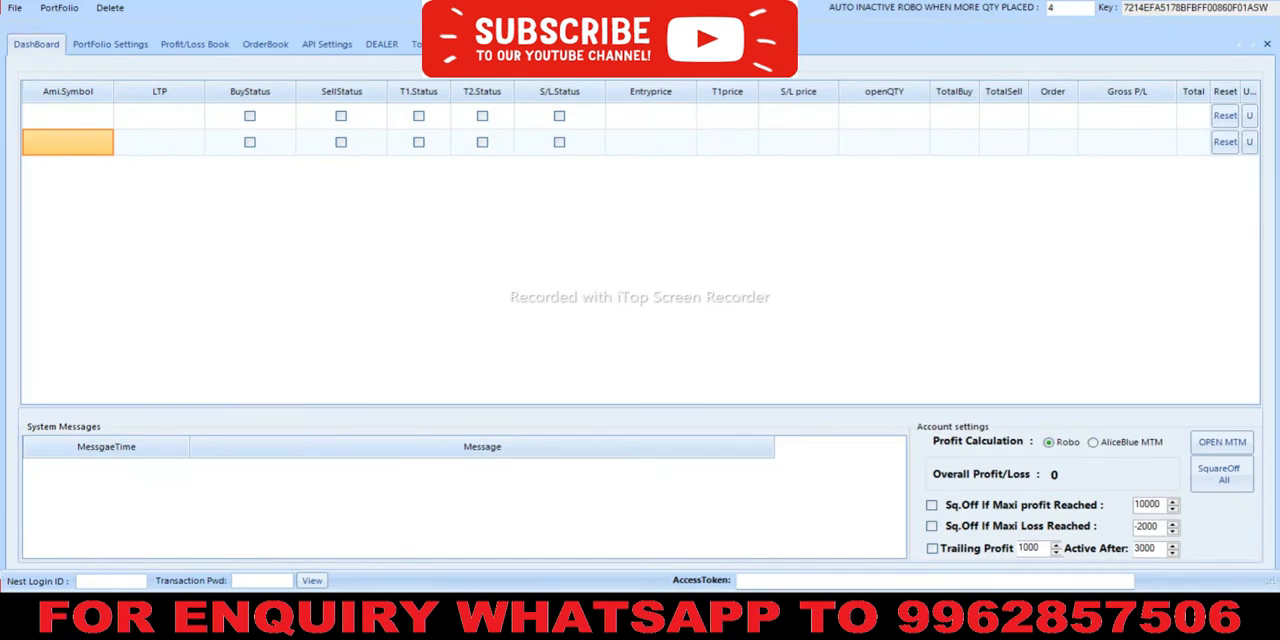
{"action": "type", "text": "50000"}
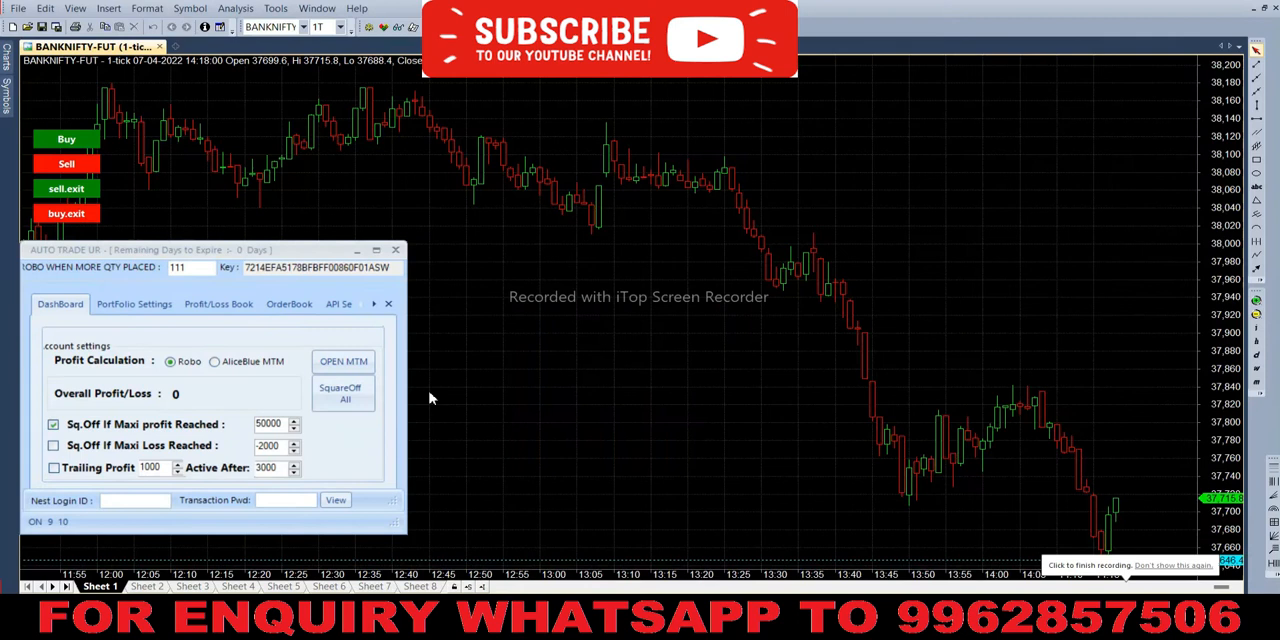
{"action": "mouse_move", "coordinate": [457, 397]}
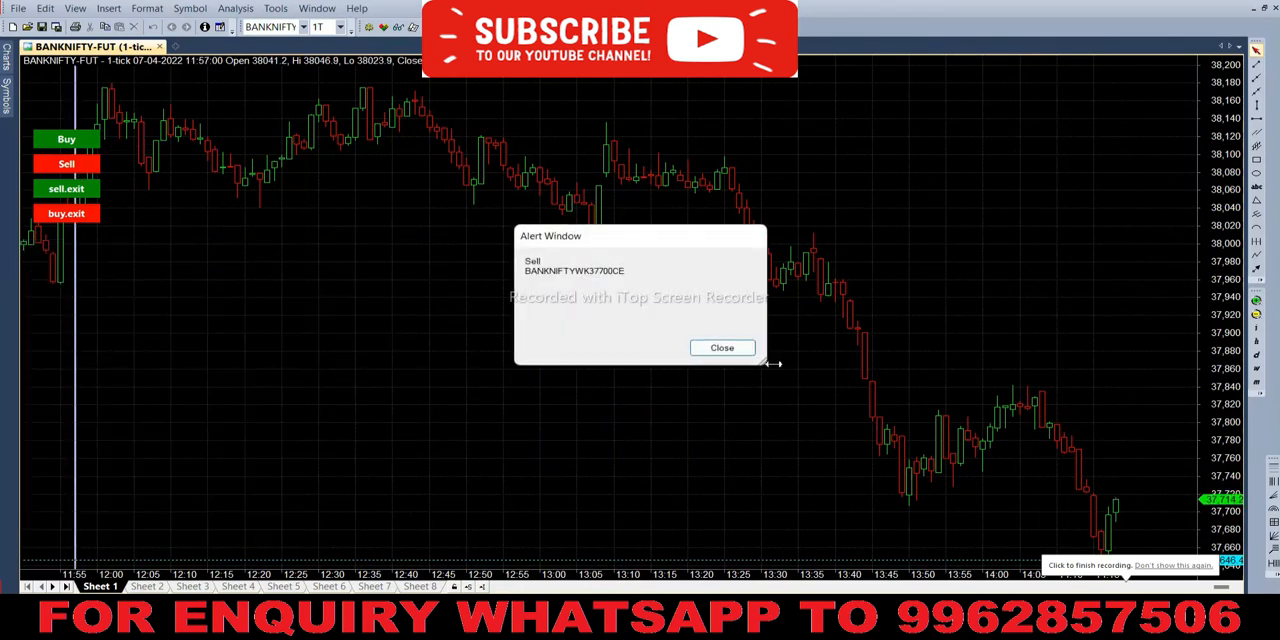
Close the BANKNIFTYWK37700CE sell alert and let the straddle run to 54125 profit
{"action": "left_click", "coordinate": [722, 347]}
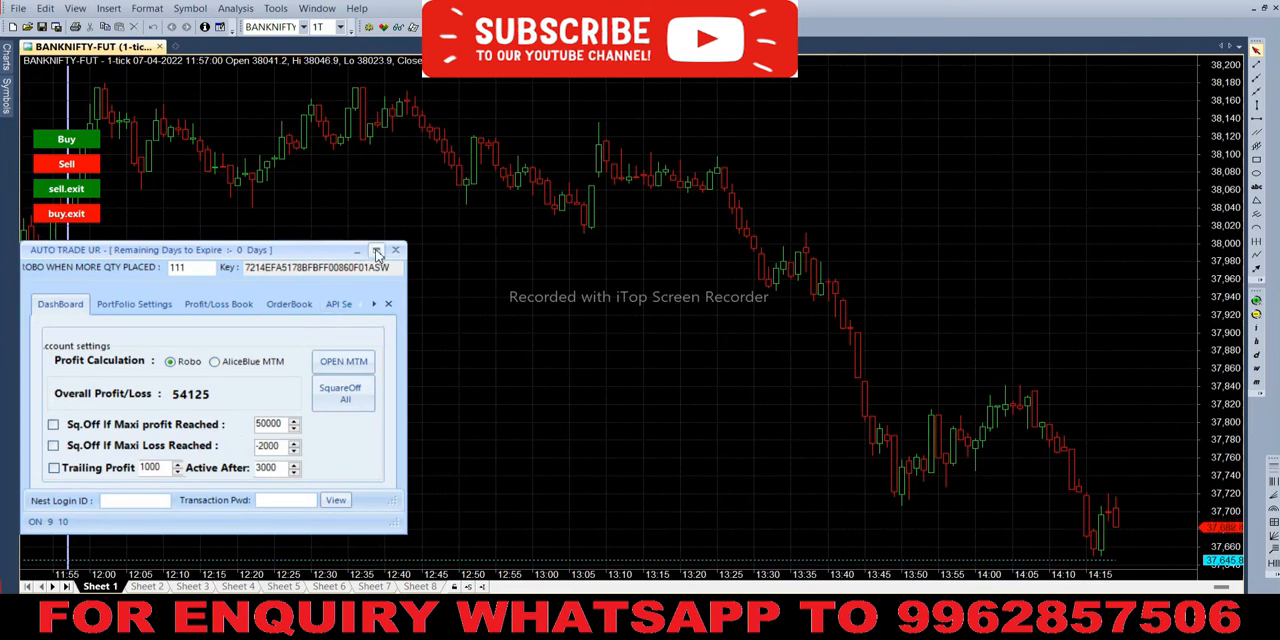
Maximize Auto Trade UR, inspect the PE row's 54125 profit, then view the order book
{"action": "left_click", "coordinate": [377, 250]}
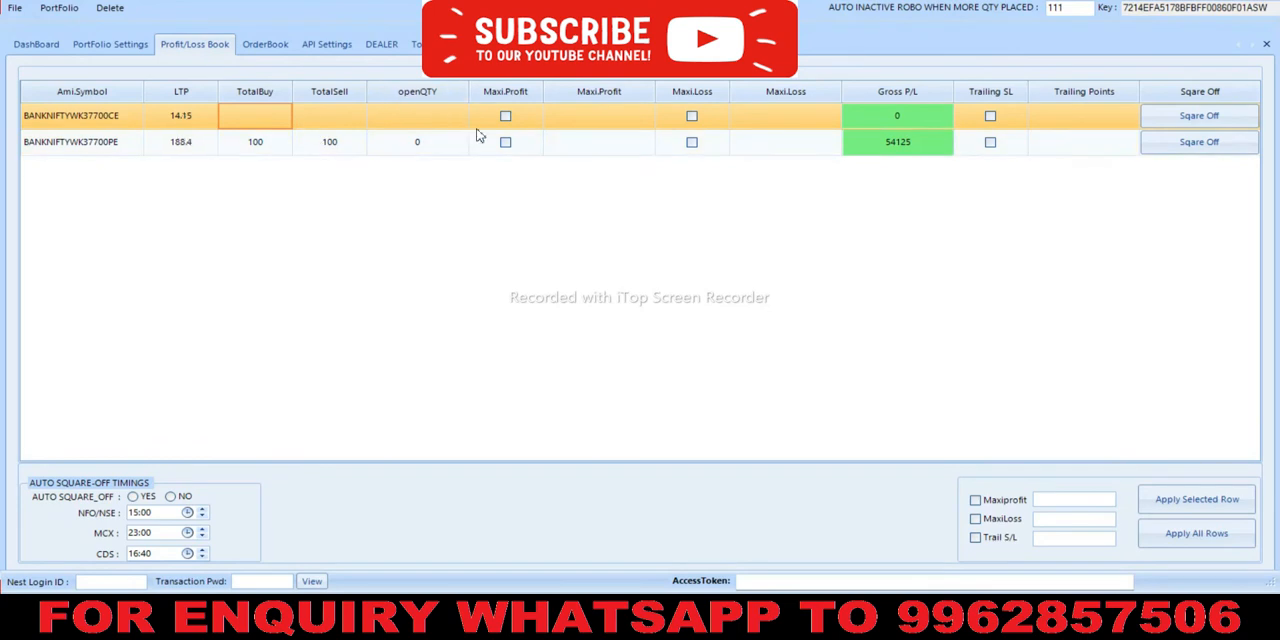
{"action": "left_click", "coordinate": [417, 141]}
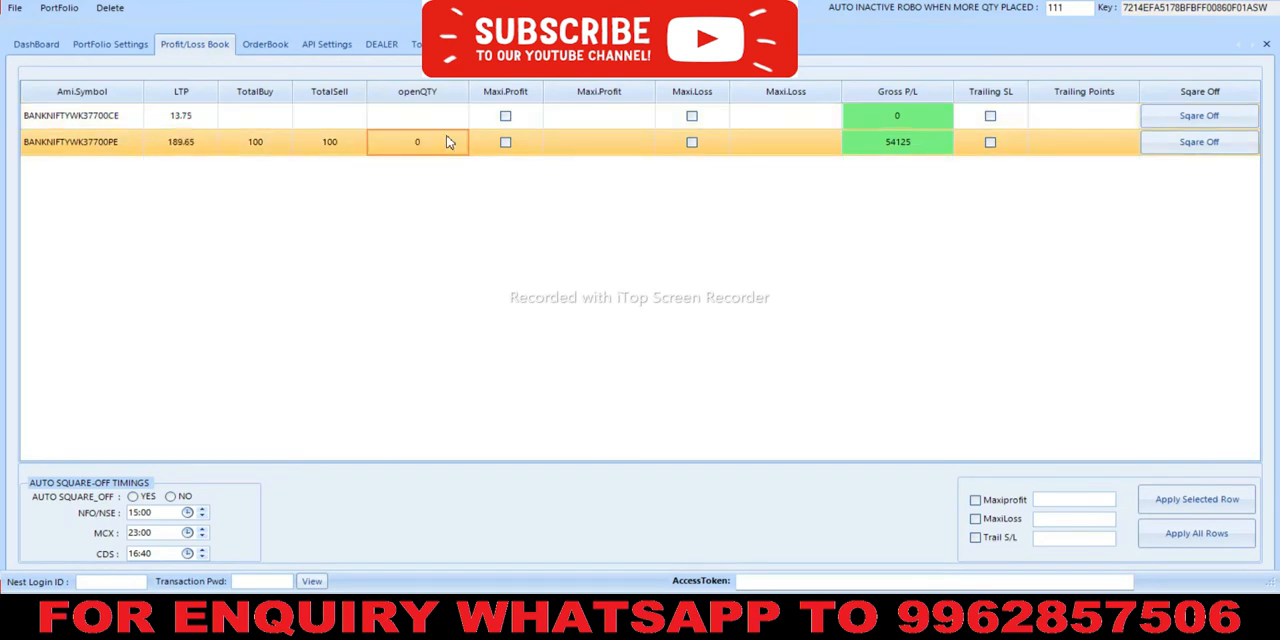
{"action": "left_click", "coordinate": [268, 44]}
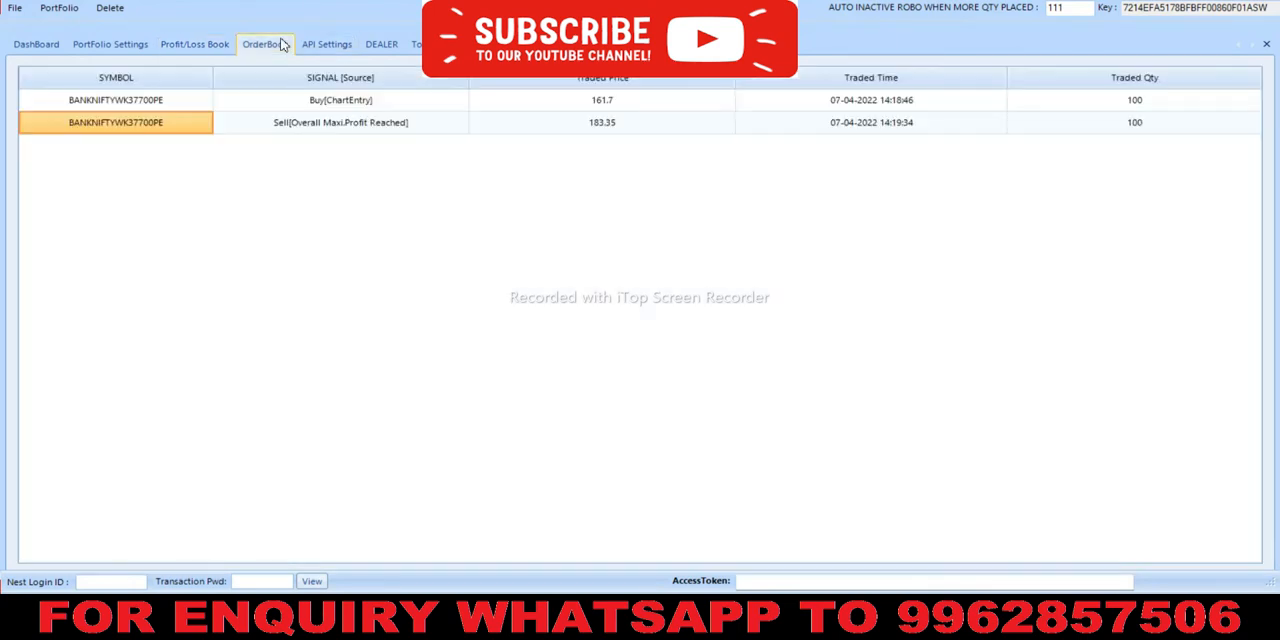
Inspect the PE buy at 161.7 and sell at 183.35, then go back to the dashboard
{"action": "left_click", "coordinate": [360, 101]}
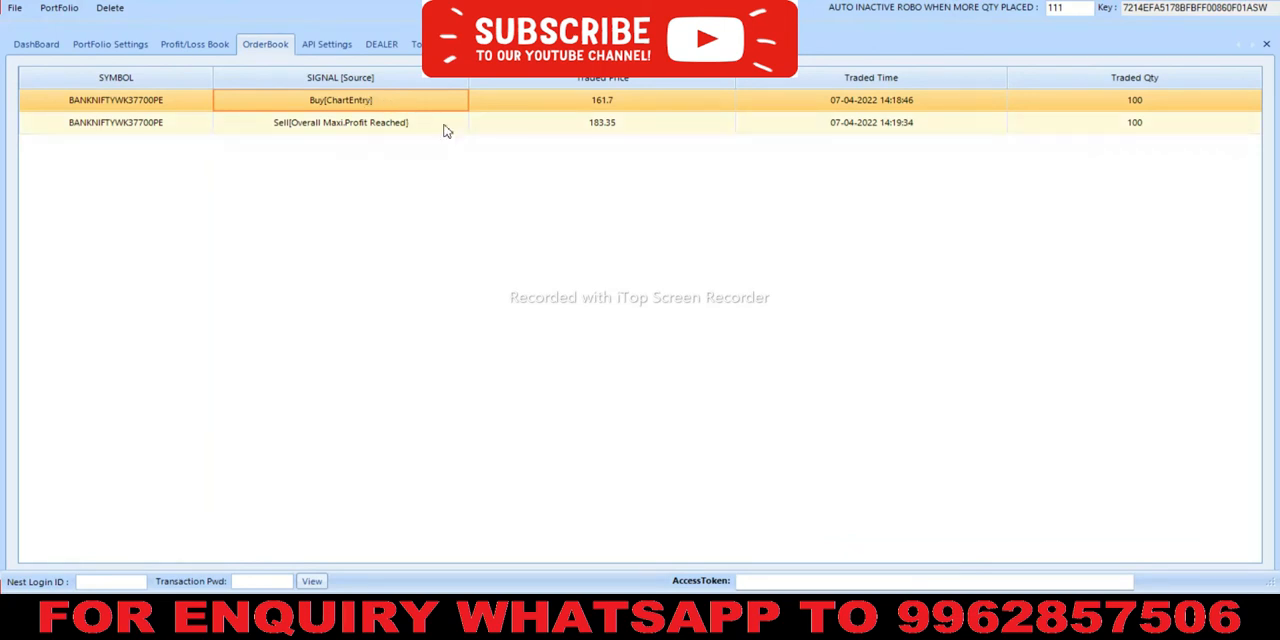
{"action": "left_click", "coordinate": [340, 122]}
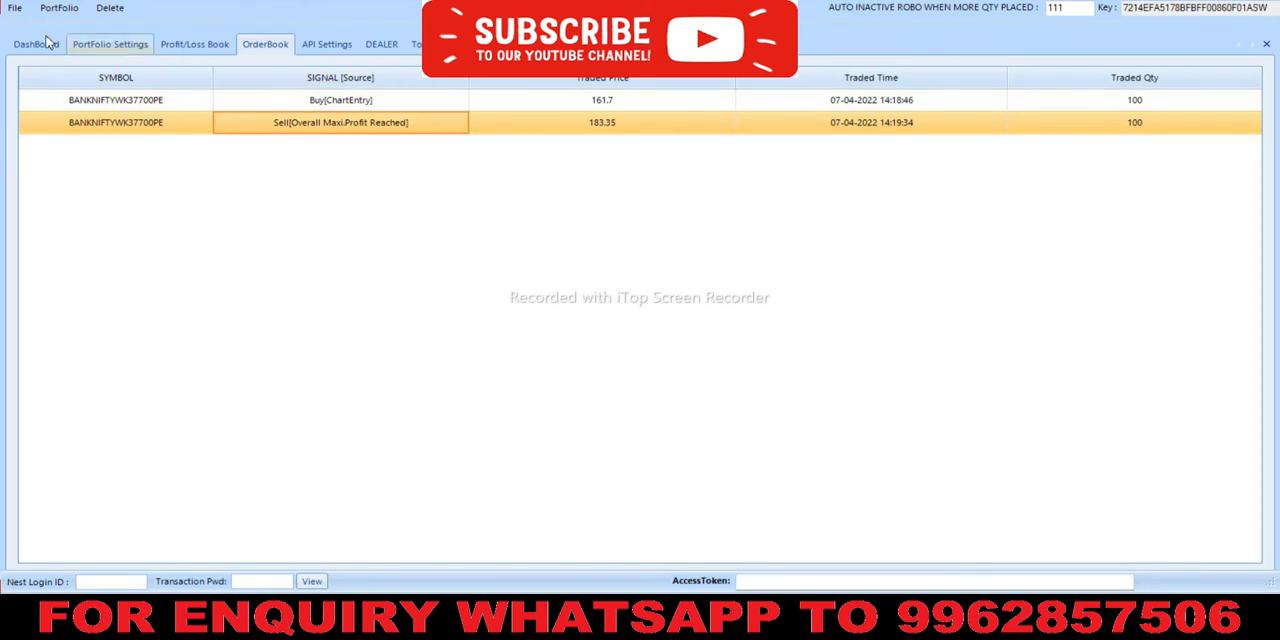
{"action": "left_click", "coordinate": [36, 43]}
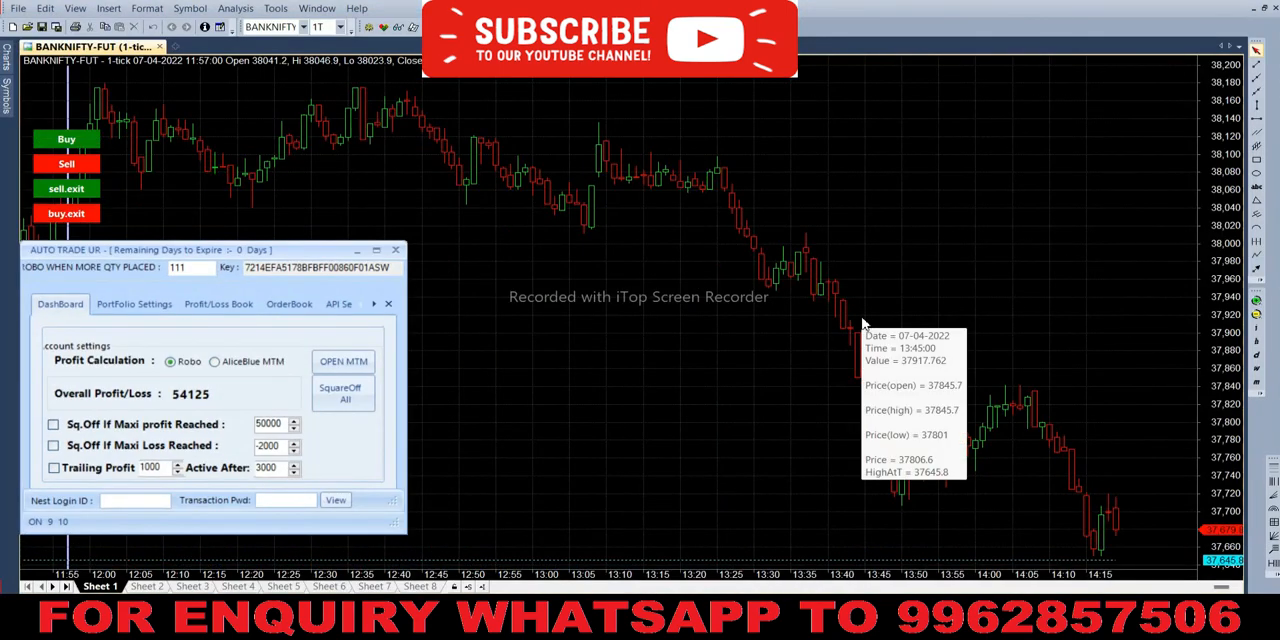
{"action": "mouse_move", "coordinate": [1140, 534]}
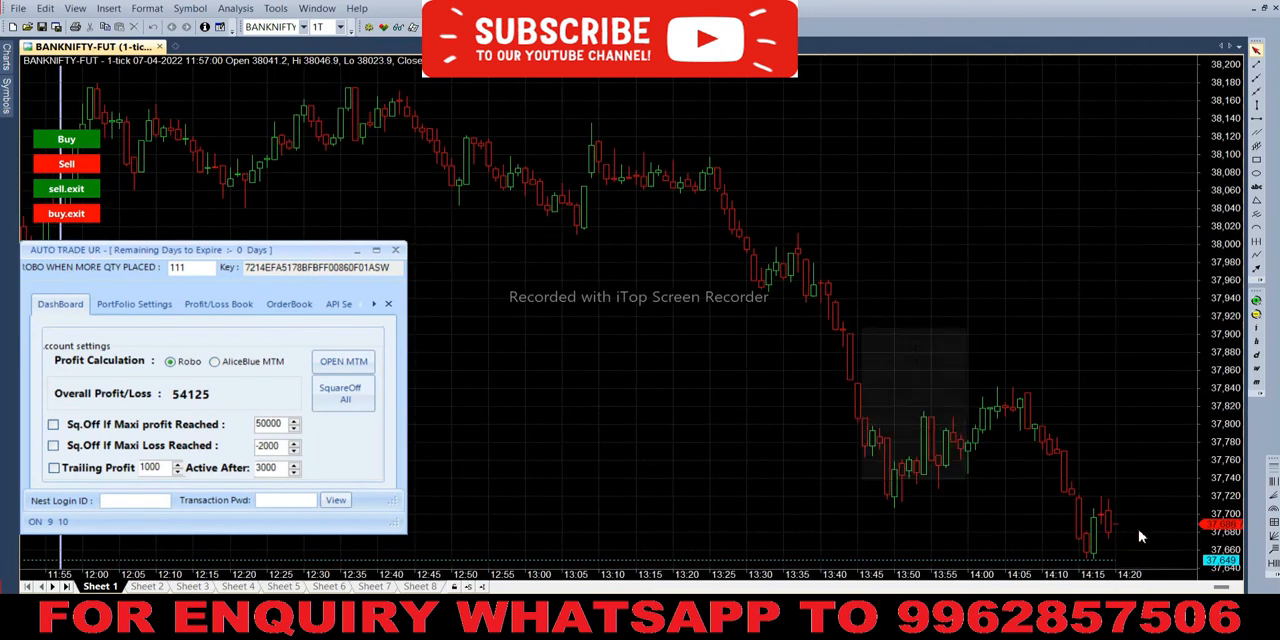